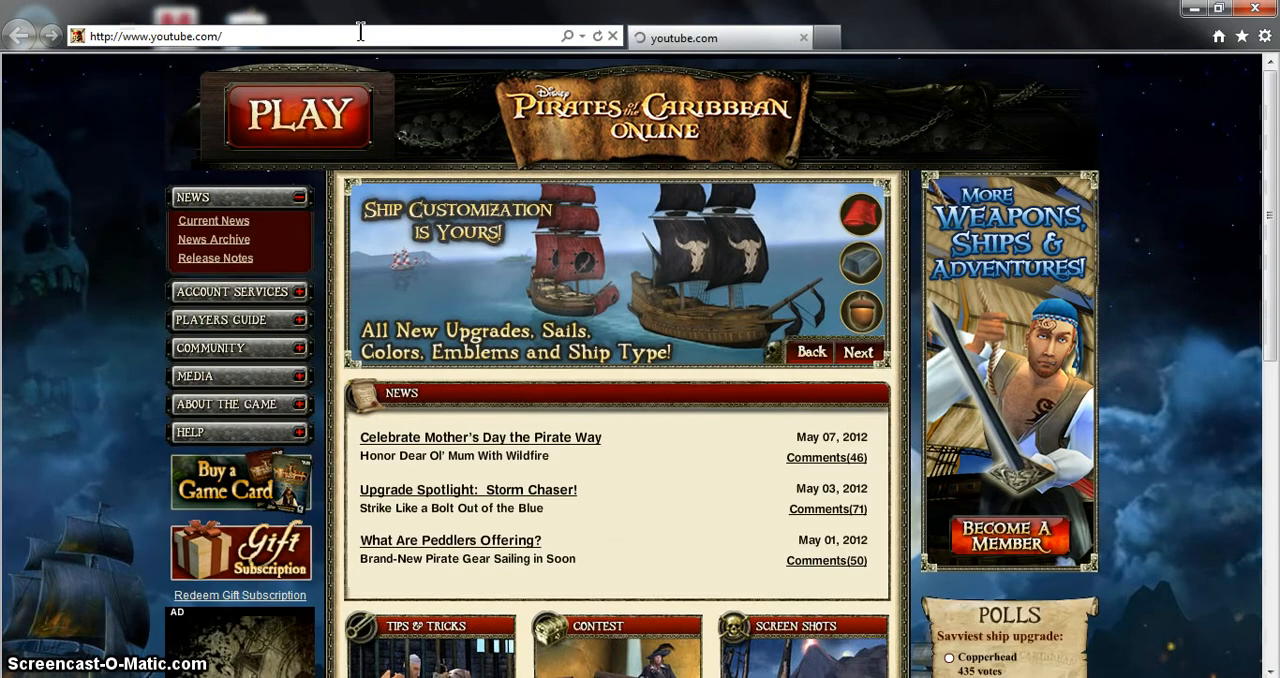
Step: Go to youtube.com and search for "black screen" videos
left_click(712, 36)
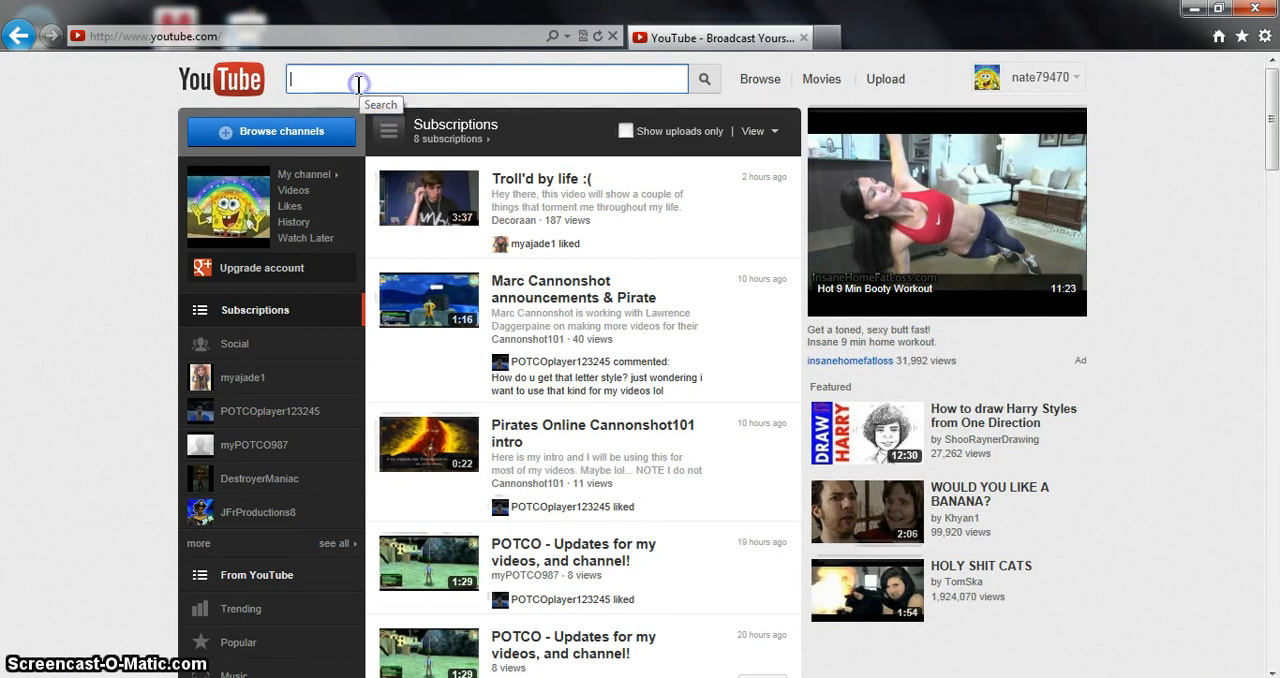
type("black screen")
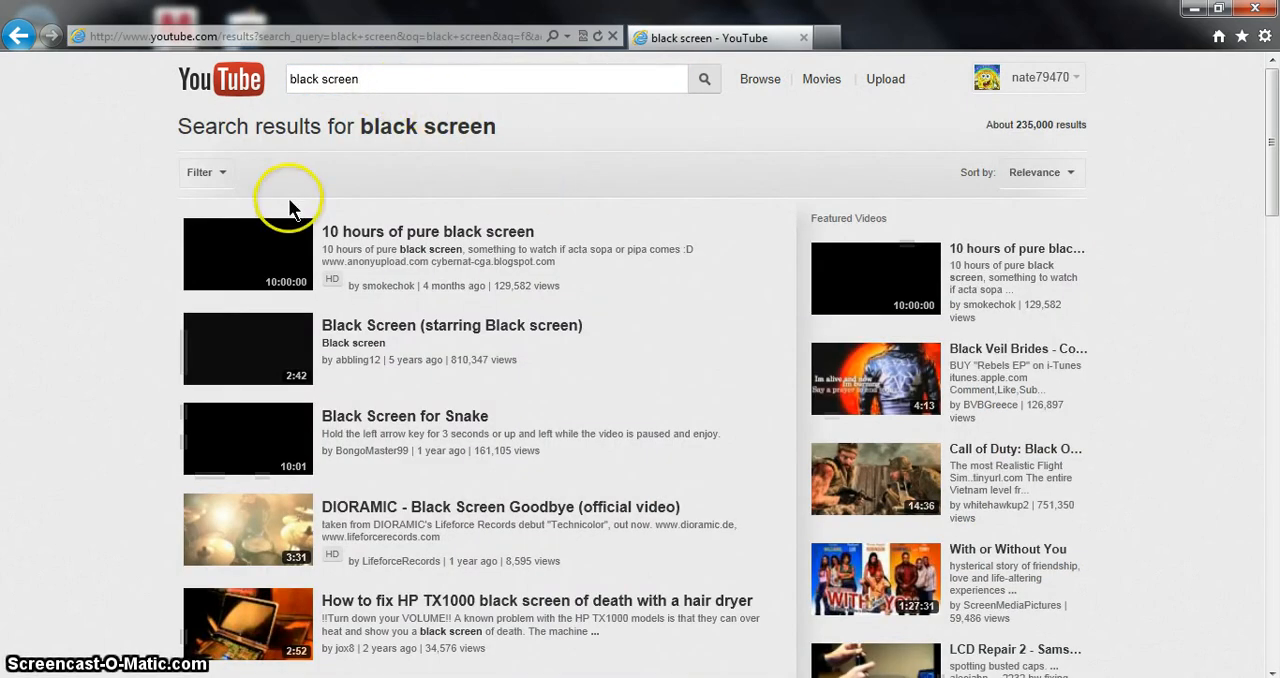
Step: Open the "10 hours of pure black screen" video, pause it, and dismiss the ad overlay
left_click(428, 230)
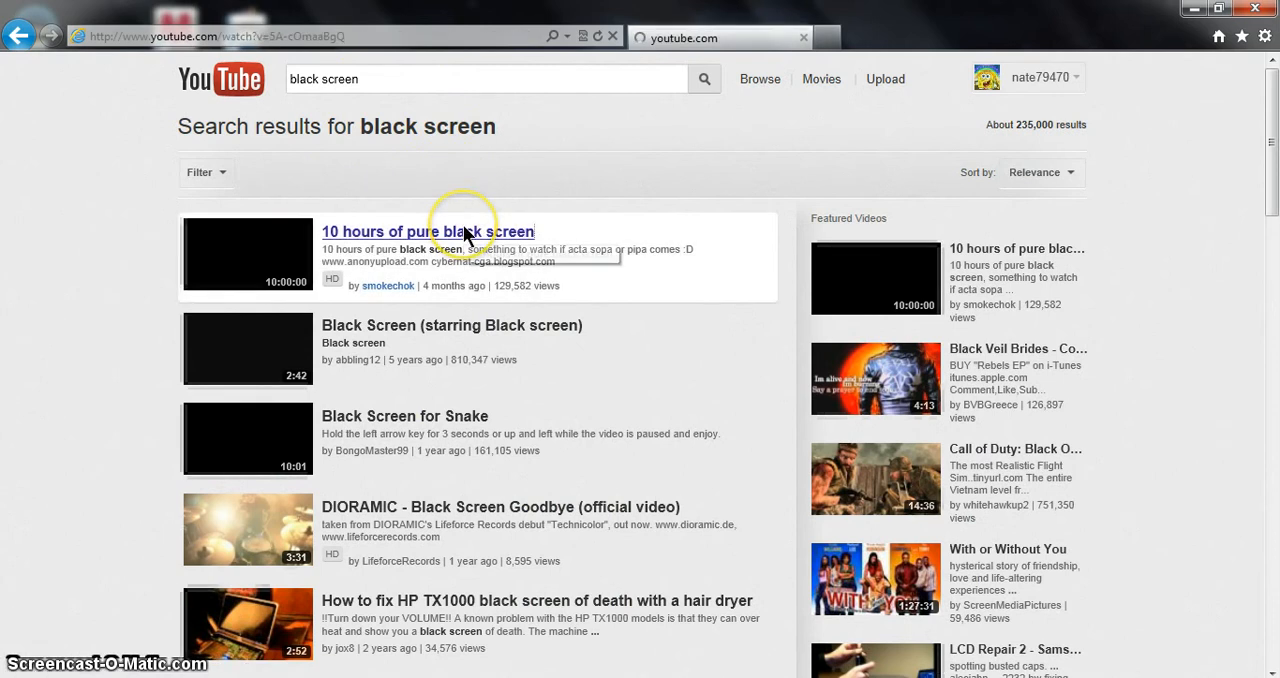
left_click(428, 230)
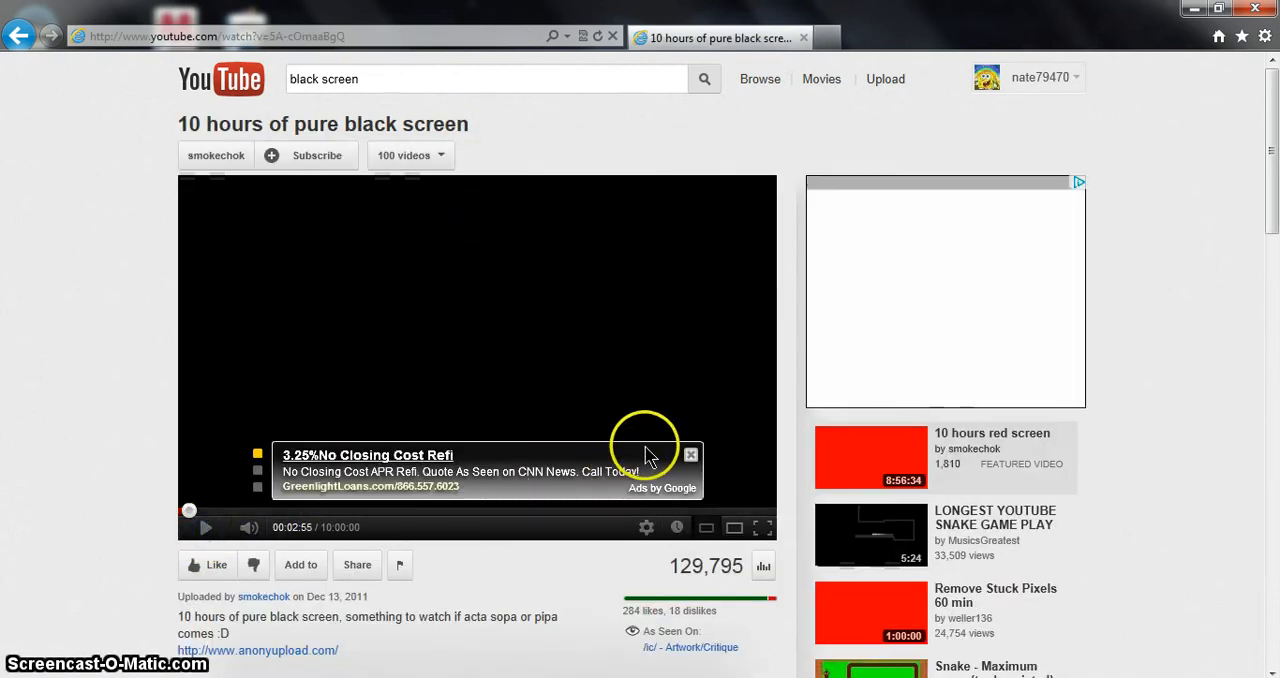
left_click(690, 456)
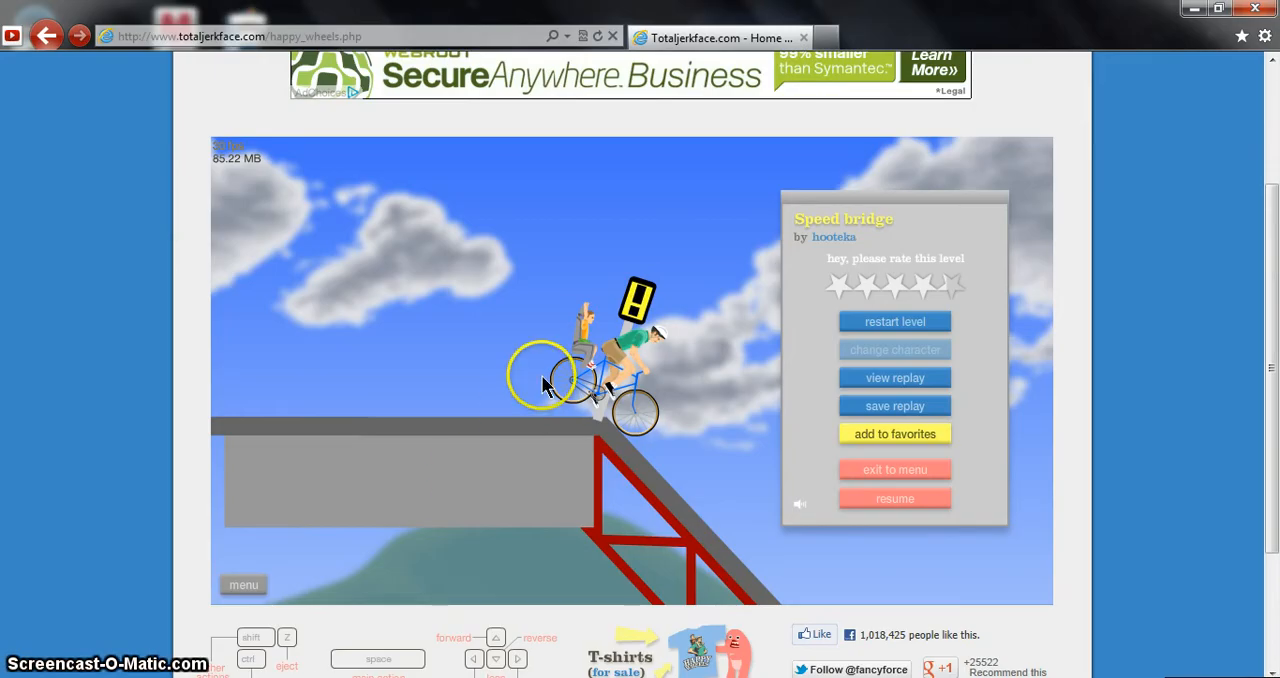
mouse_move(1096, 420)
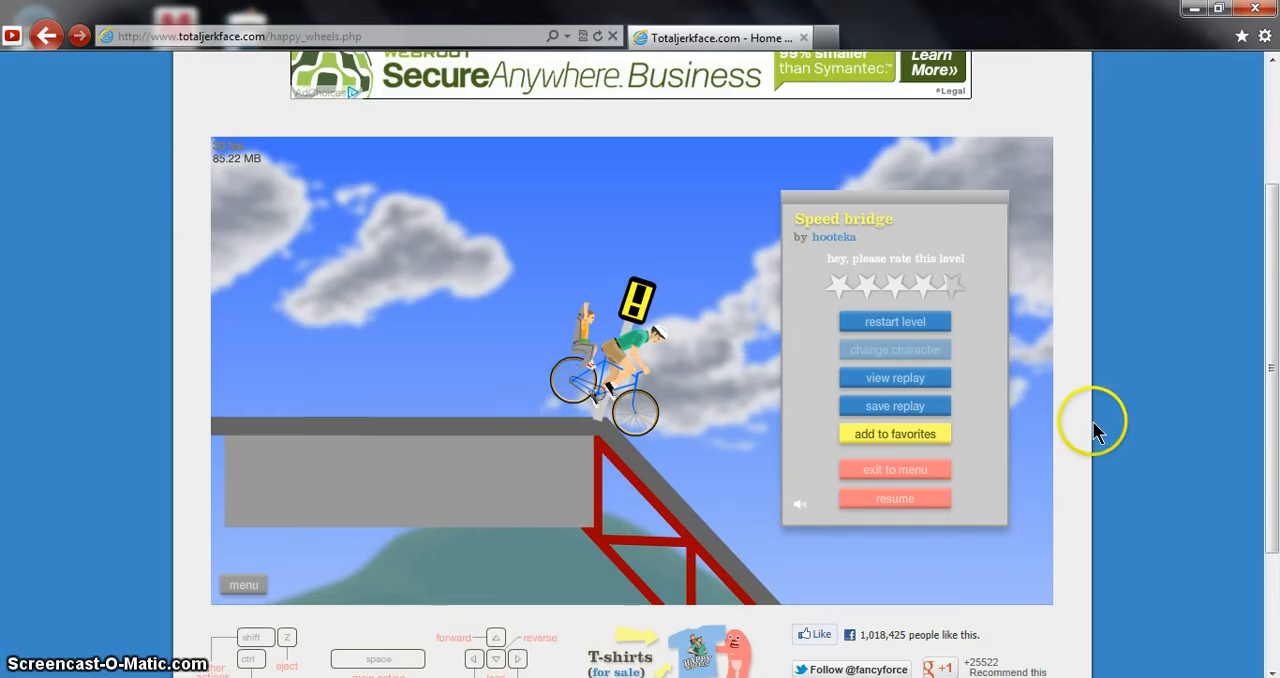
mouse_move(884, 380)
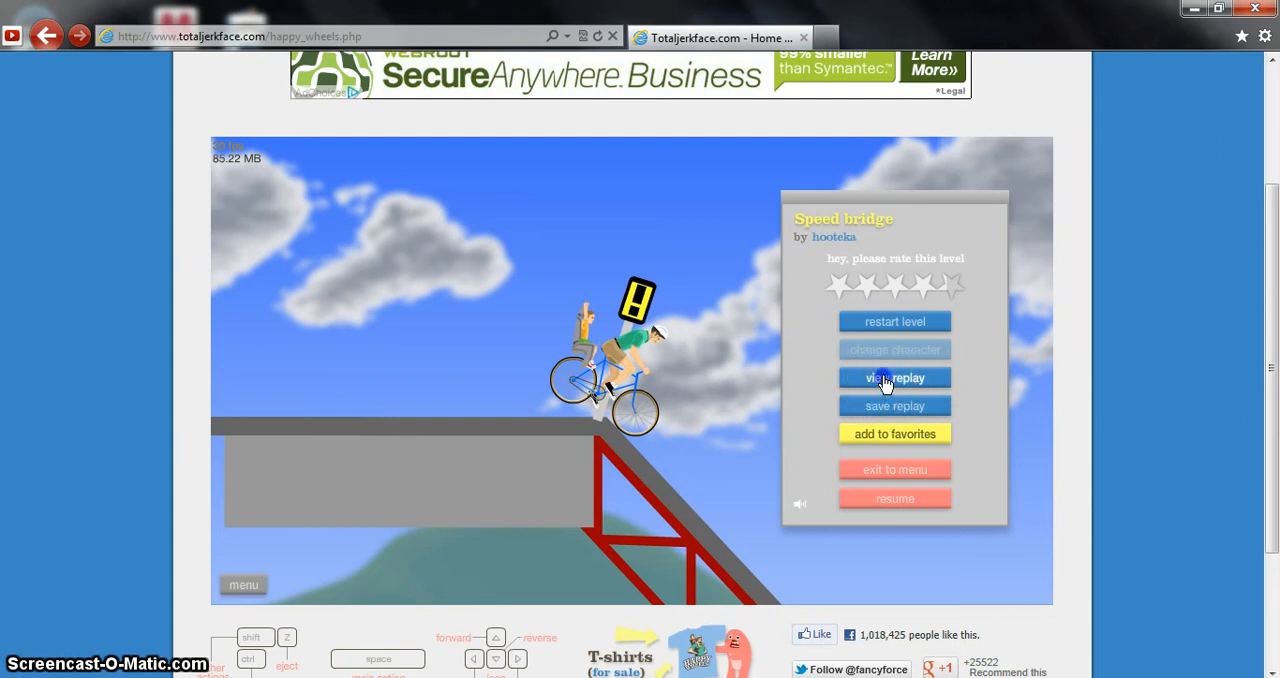
Step: View the replay of the Speed bridge run from the pause menu
left_click(894, 378)
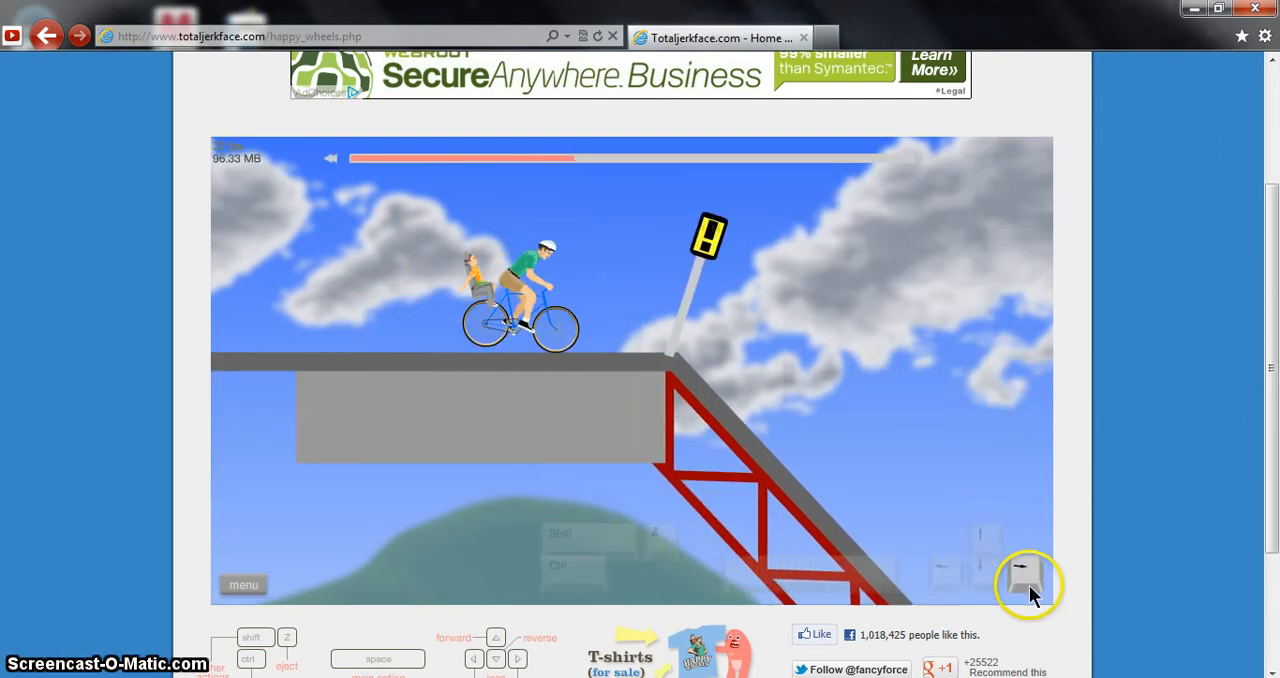